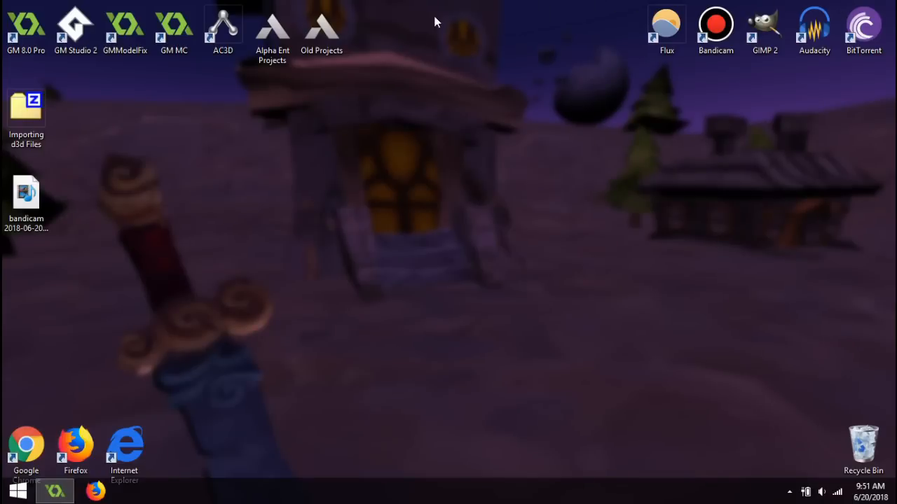
# Browse Alpha Ent Projects > Tutorials to the GM Model Fix folder and launch GMModelFix.exe.
pyautogui.click(272, 31)
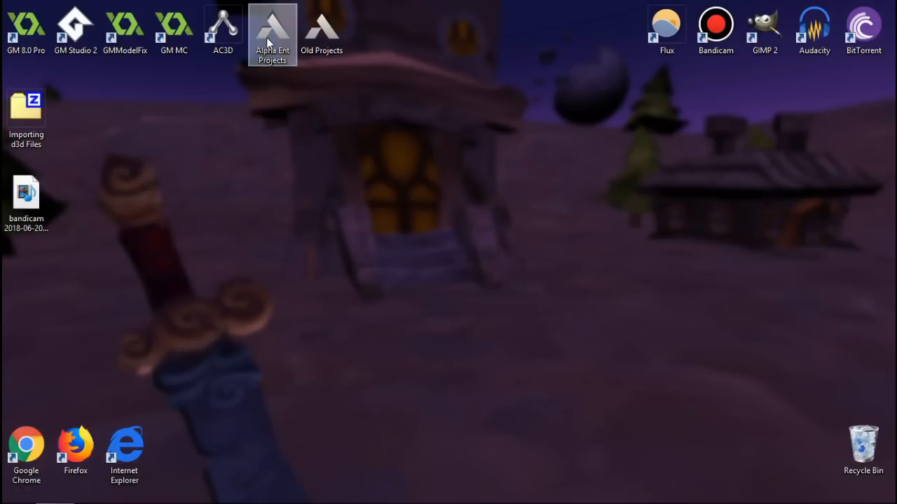
pyautogui.doubleClick(272, 28)
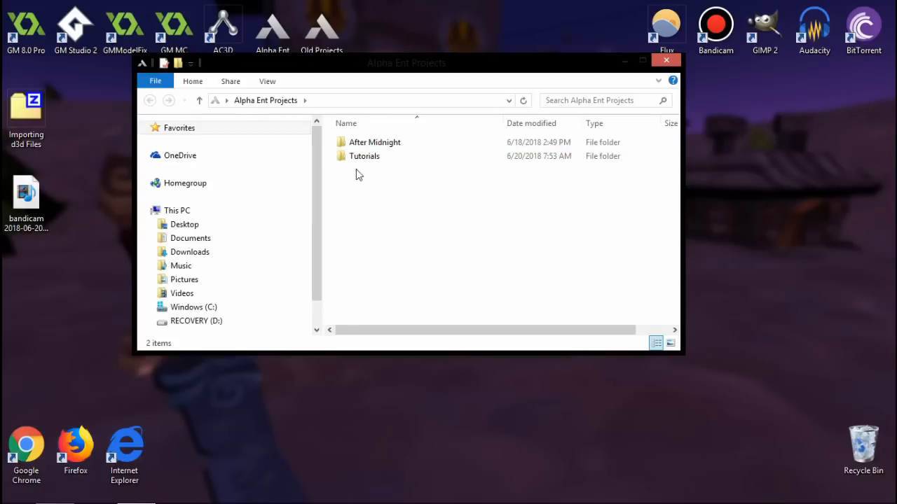
pyautogui.doubleClick(371, 145)
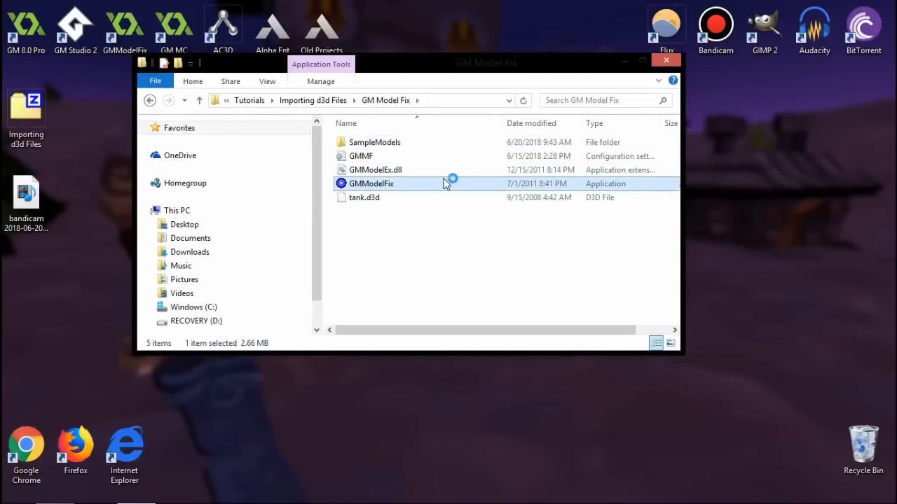
pyautogui.click(666, 60)
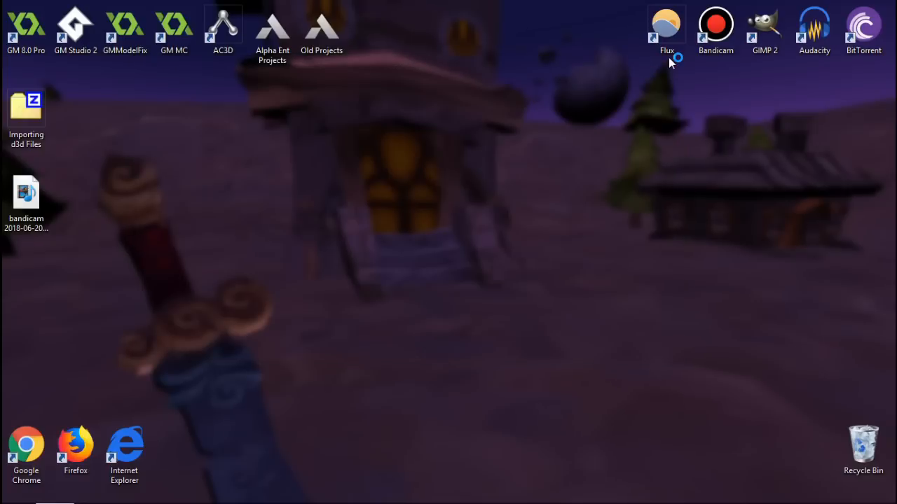
pyautogui.moveTo(446, 251)
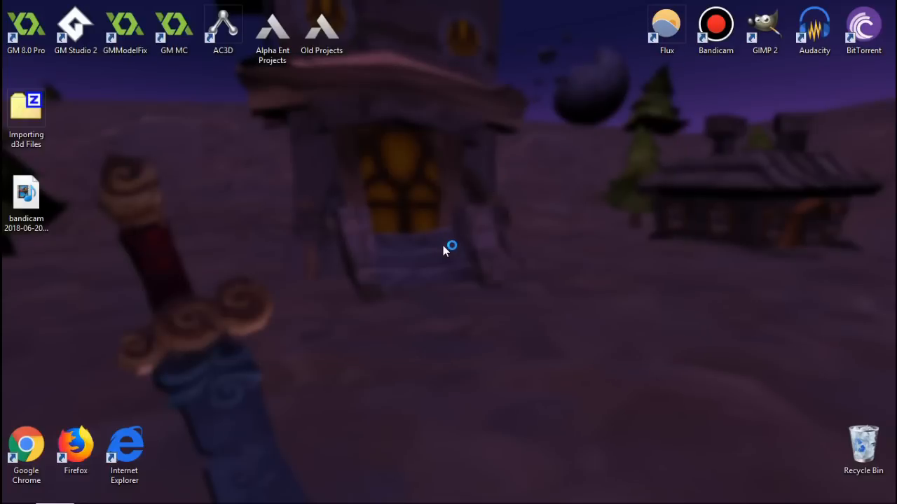
# Load the tank model in GMModelFix, orbit it to see another side, then close the viewer.
pyautogui.doubleClick(125, 25)
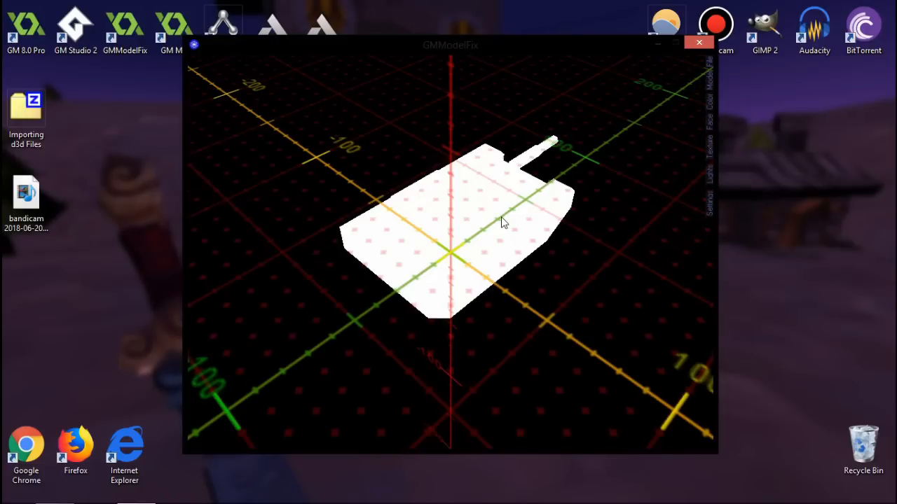
pyautogui.moveTo(443, 202)
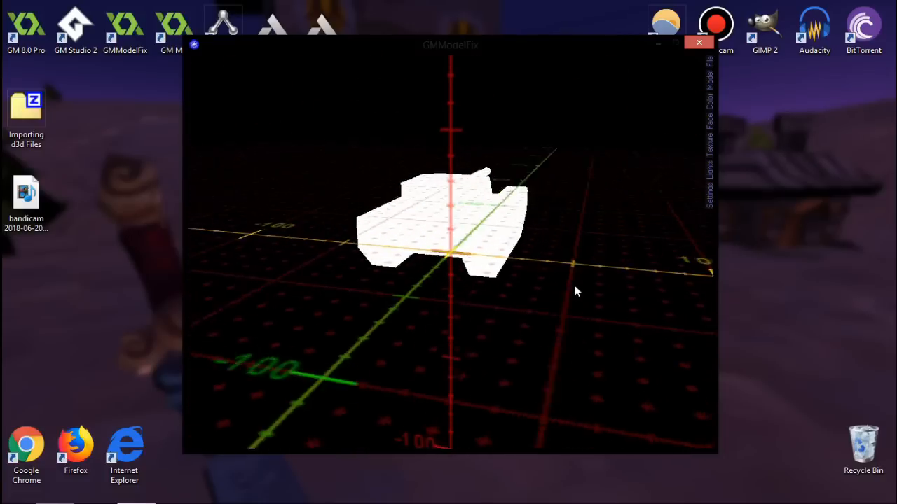
pyautogui.moveTo(574, 290); pyautogui.dragTo(339, 290)
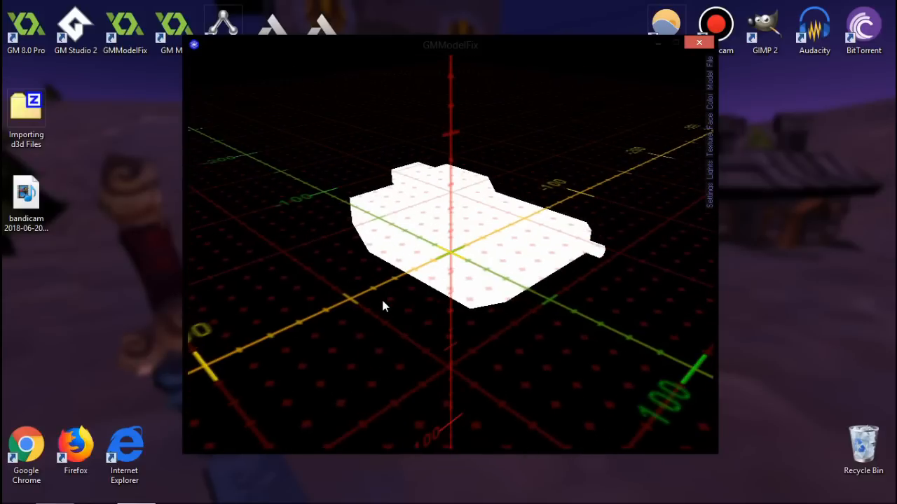
pyautogui.moveTo(449, 105)
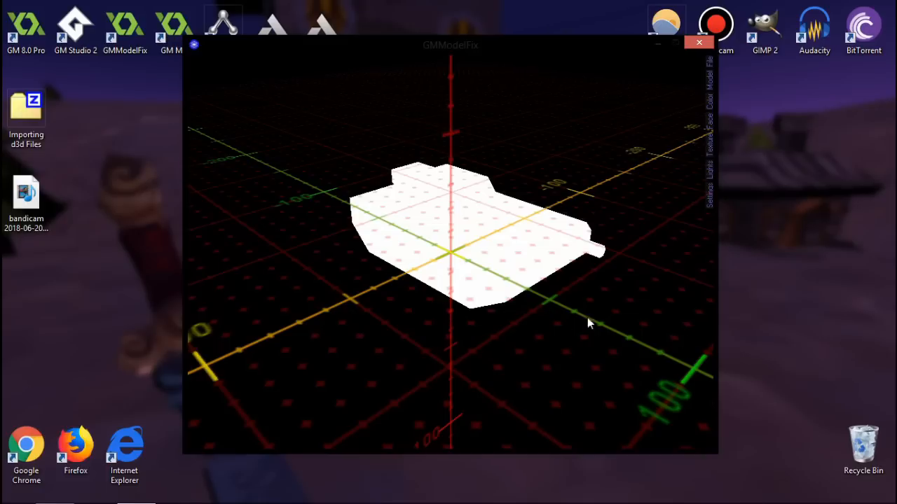
pyautogui.moveTo(431, 280)
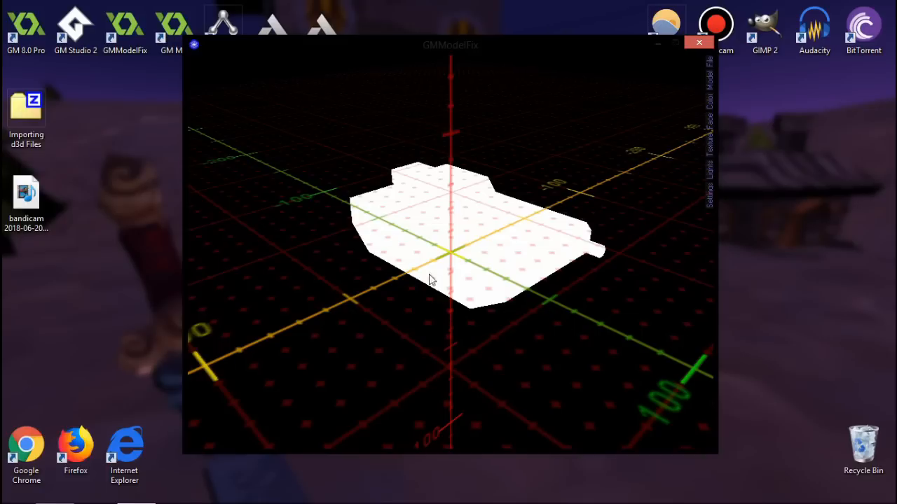
pyautogui.moveTo(454, 259)
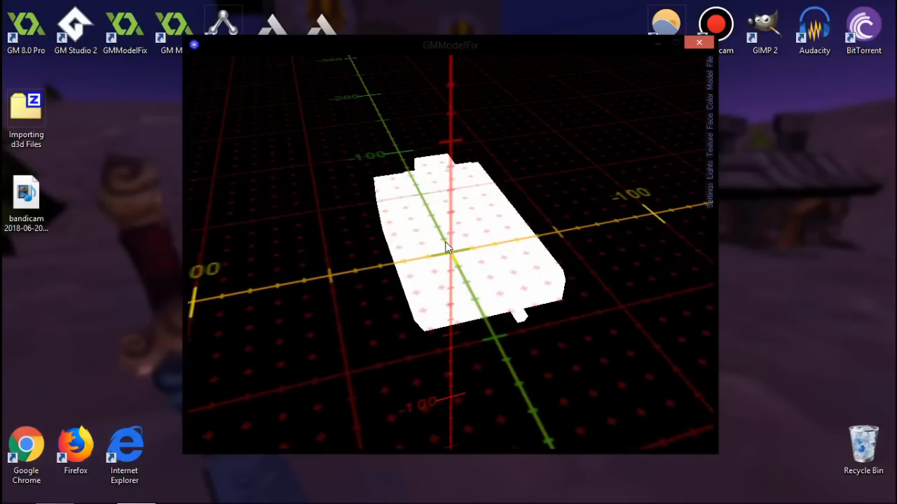
pyautogui.moveTo(447, 249)
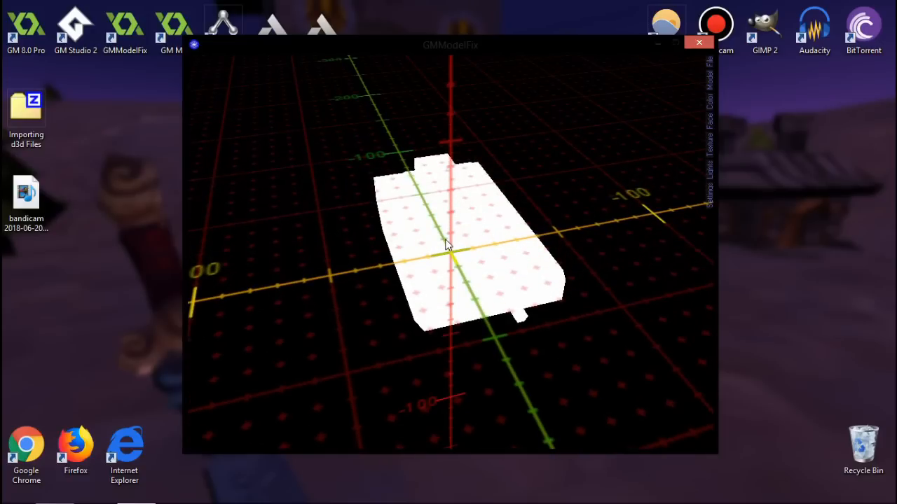
pyautogui.click(698, 42)
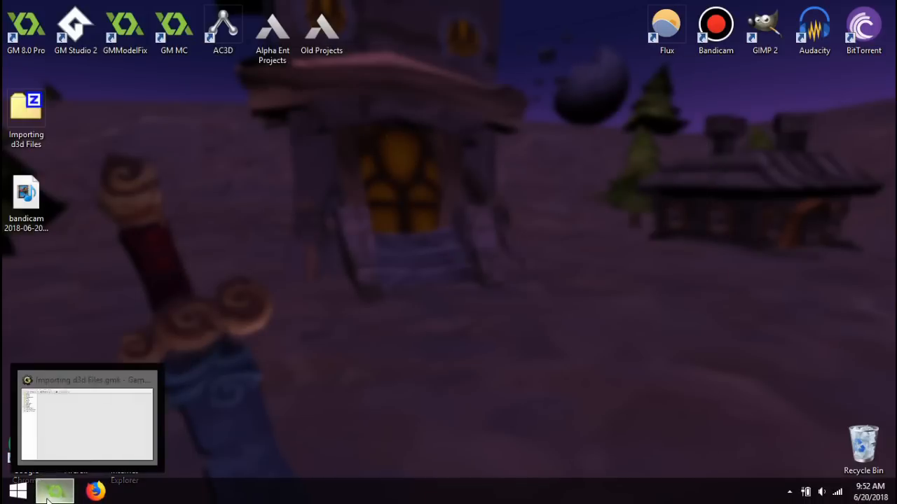
# Review the Manifest object's Create-event boot code referencing room_demonstration and close it keeping changes.
pyautogui.click(55, 491)
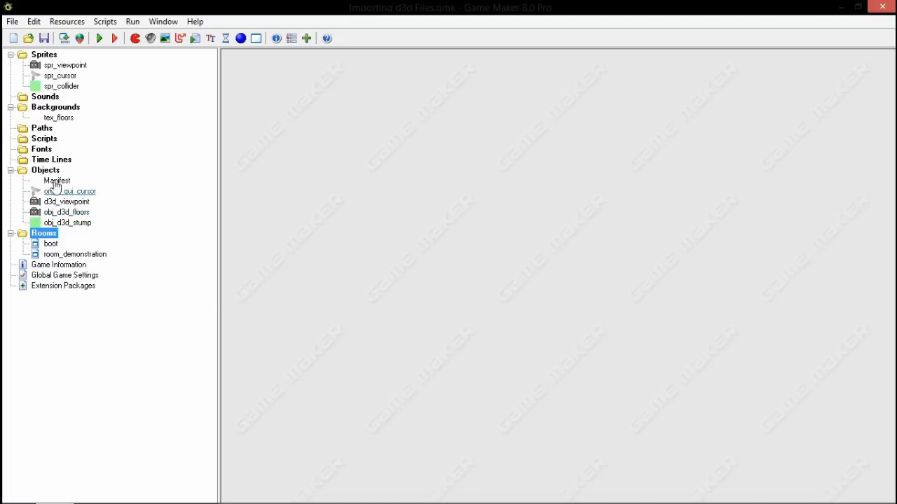
pyautogui.doubleClick(58, 180)
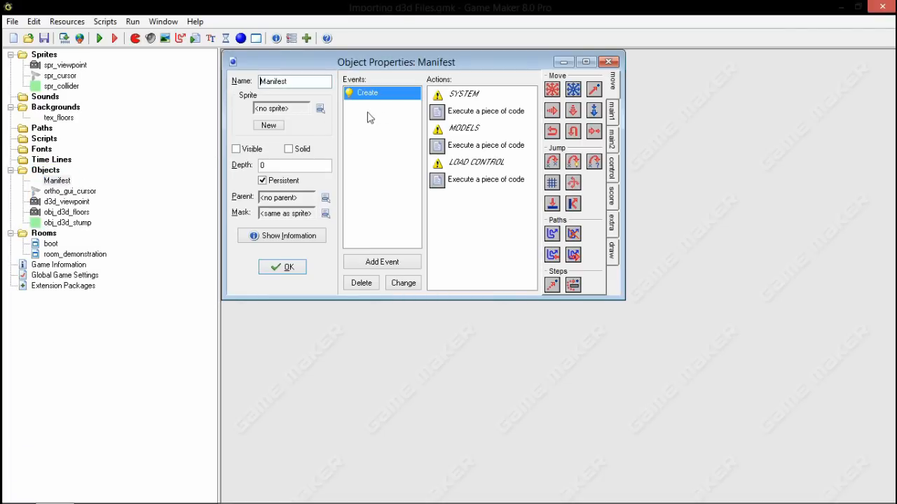
pyautogui.doubleClick(487, 111)
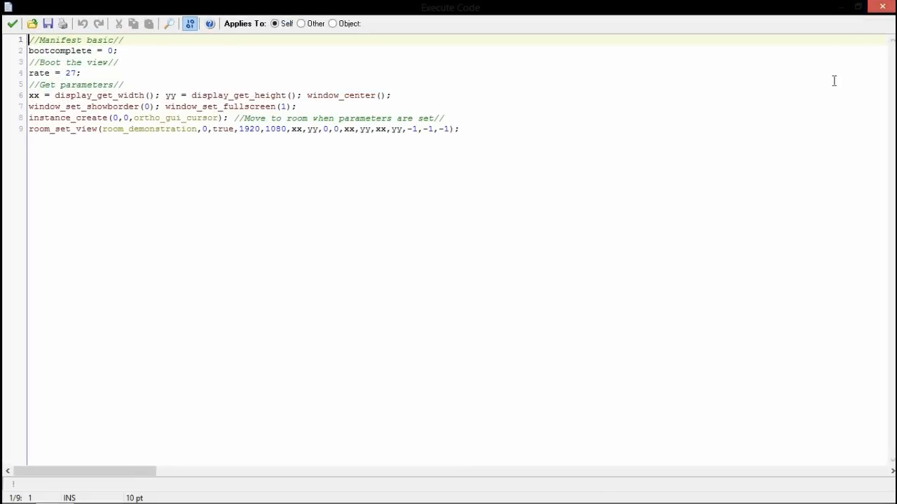
pyautogui.moveTo(382, 53)
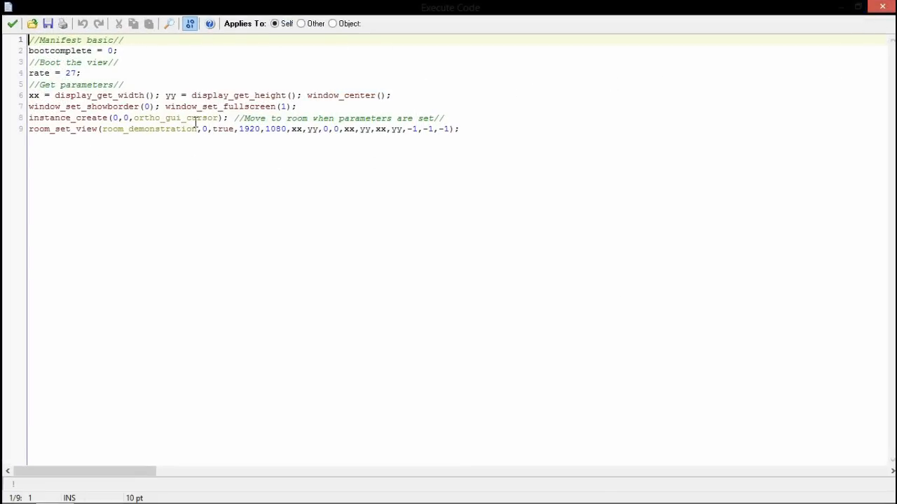
pyautogui.doubleClick(152, 129)
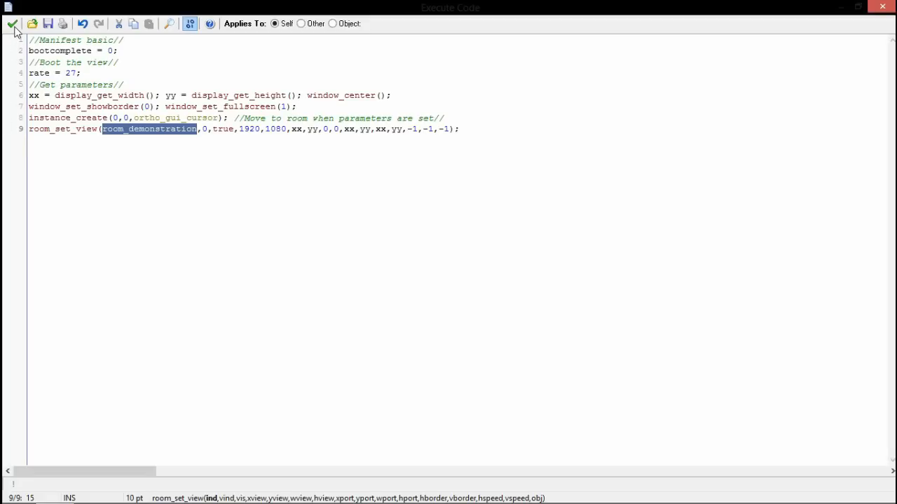
pyautogui.moveTo(12, 23)
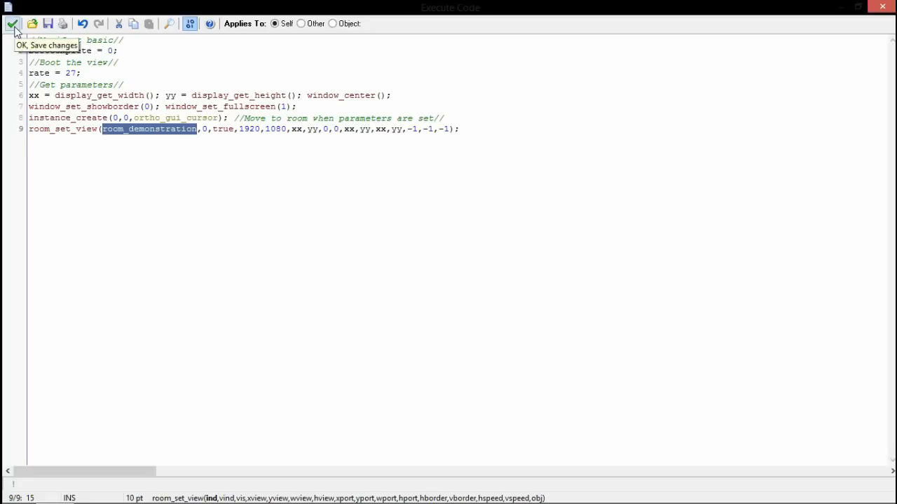
pyautogui.click(13, 23)
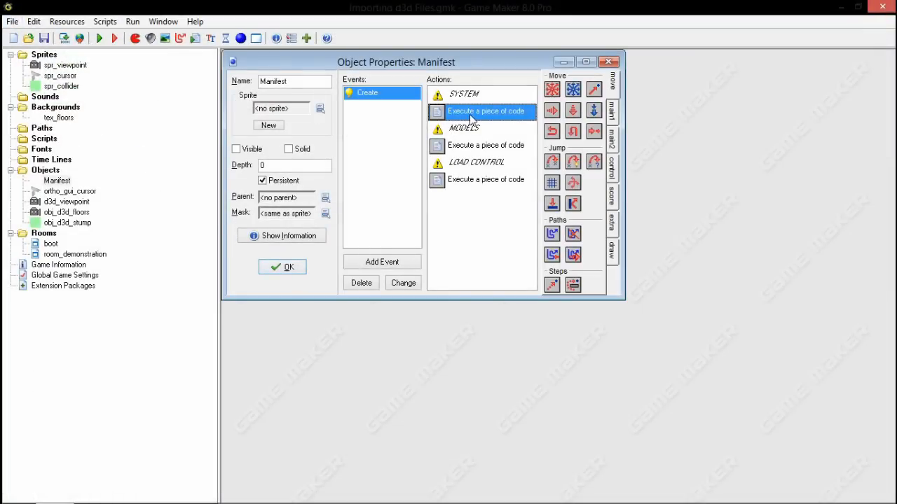
# Add the //<-- NOT VALID IN STUDIO!// comment after window_set_fullscreen(1) and save on closing.
pyautogui.doubleClick(485, 111)
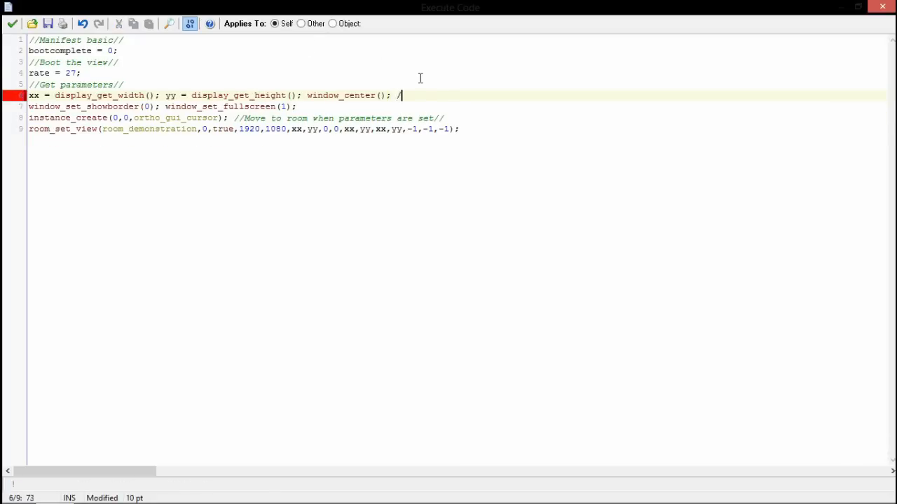
pyautogui.write('<-- NOT VALID IN')
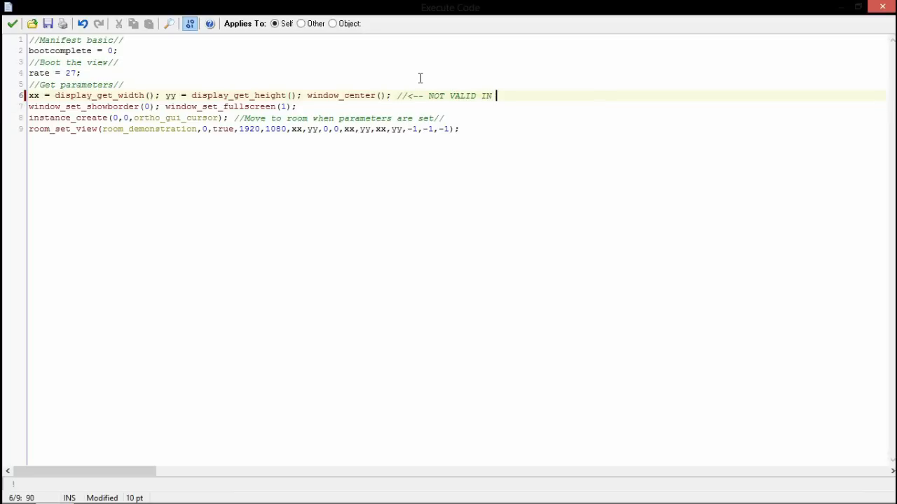
pyautogui.write('STU')
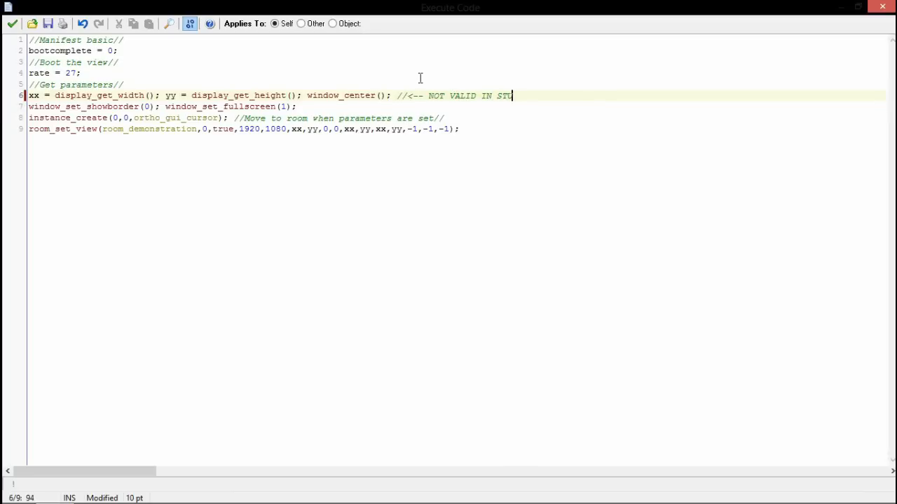
pyautogui.write('DIO!//')
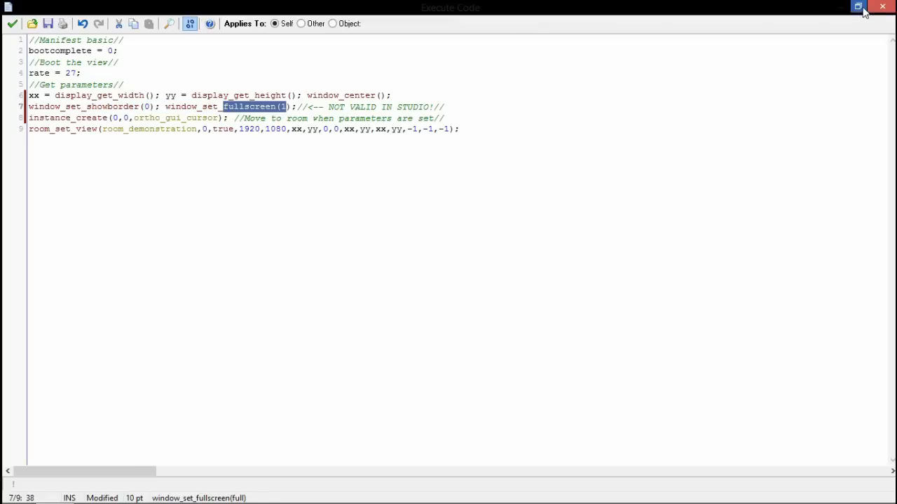
pyautogui.click(881, 7)
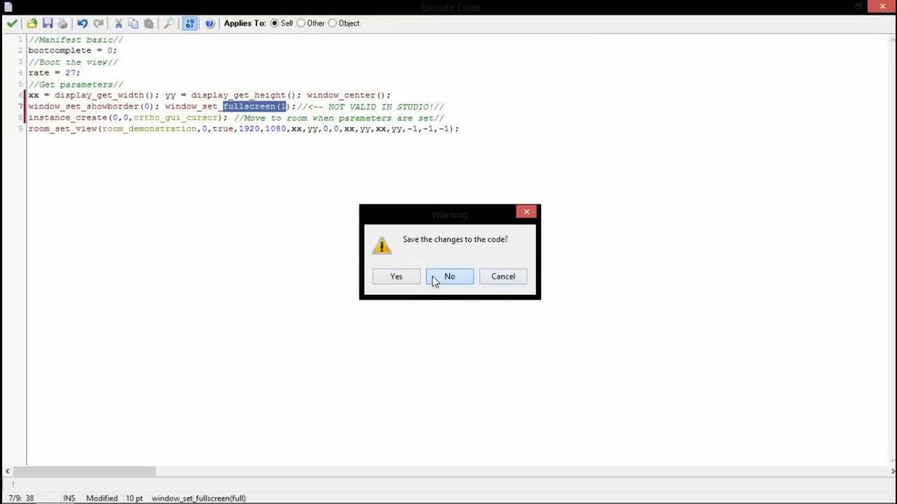
pyautogui.click(448, 276)
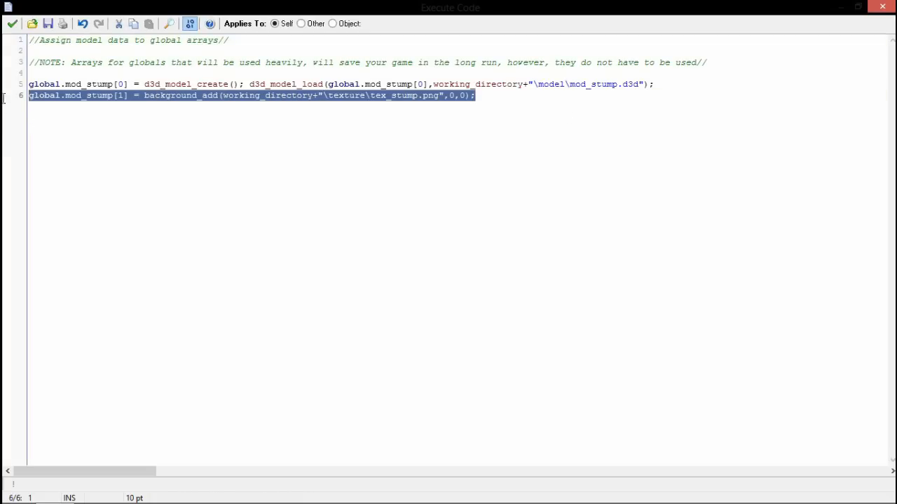
# Review the texture- and model-loading lines, close the code and the Manifest object's properties.
pyautogui.click(49, 84)
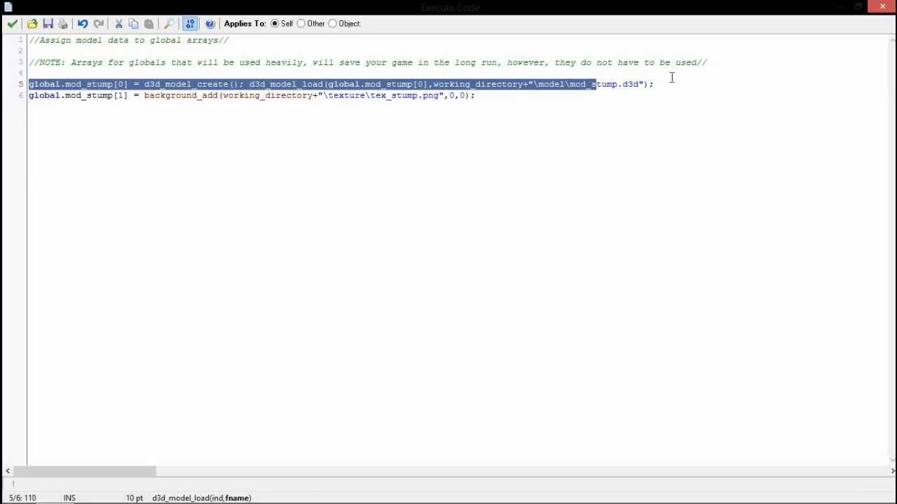
pyautogui.click(654, 84)
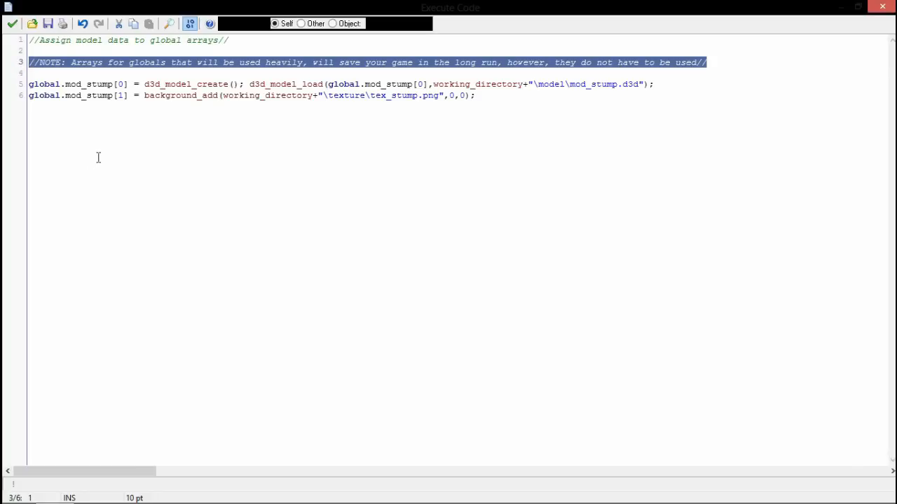
pyautogui.moveTo(69, 44)
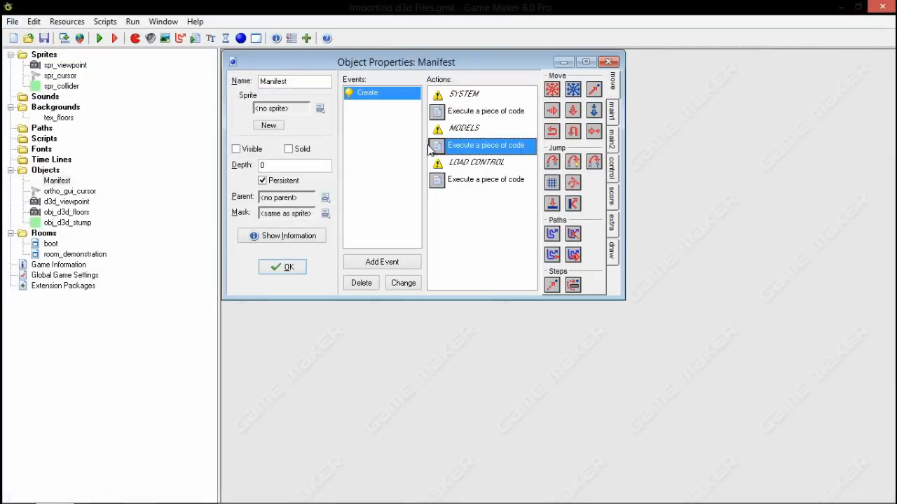
pyautogui.doubleClick(485, 144)
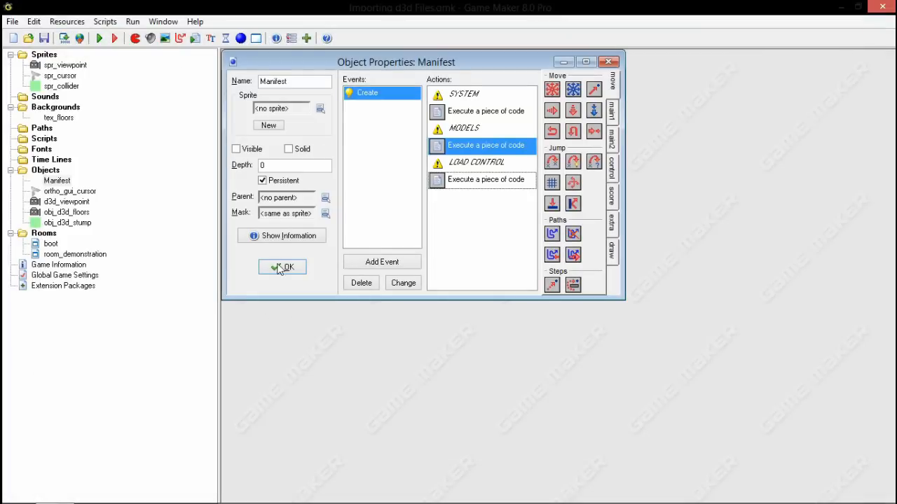
pyautogui.click(282, 266)
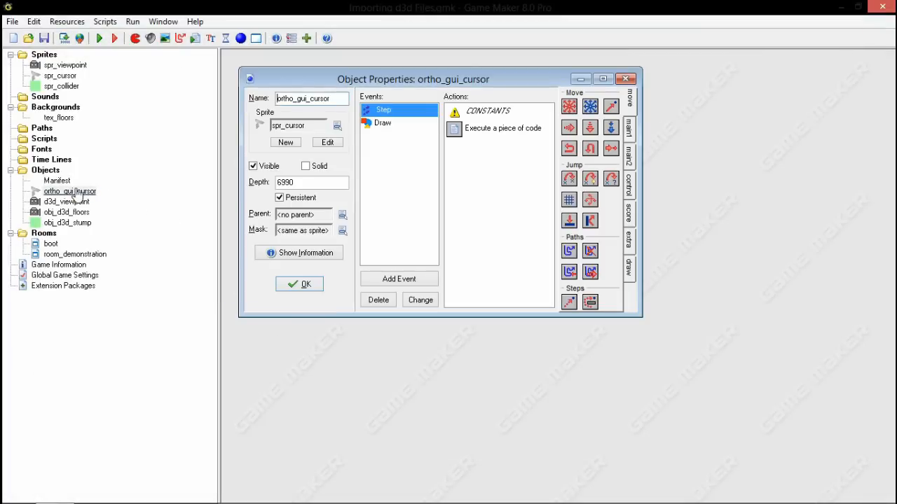
# Review d3d_viewpoint's Animation step code and left-button event, then open its Draw code defining projection, fog and lights.
pyautogui.doubleClick(501, 127)
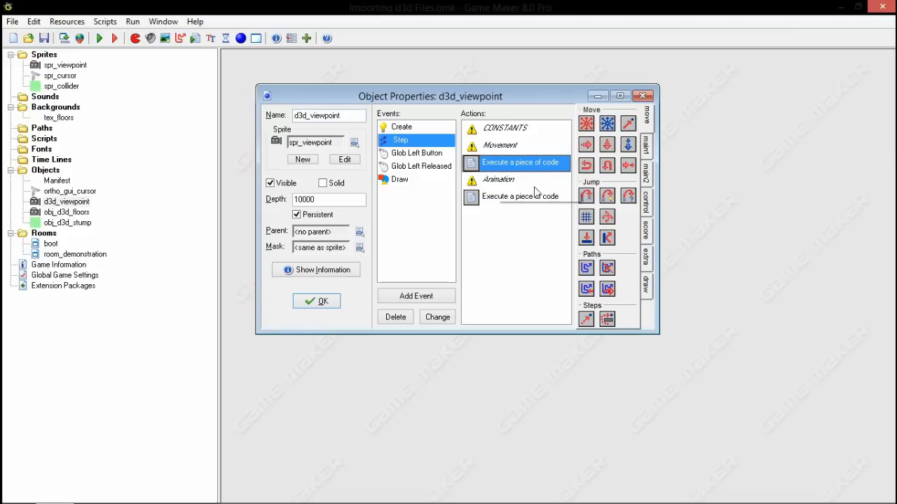
pyautogui.doubleClick(521, 197)
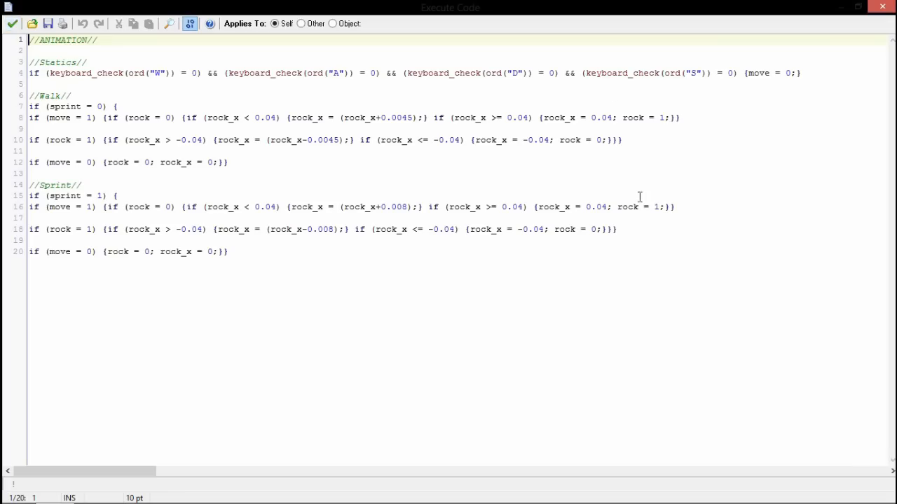
pyautogui.moveTo(619, 159)
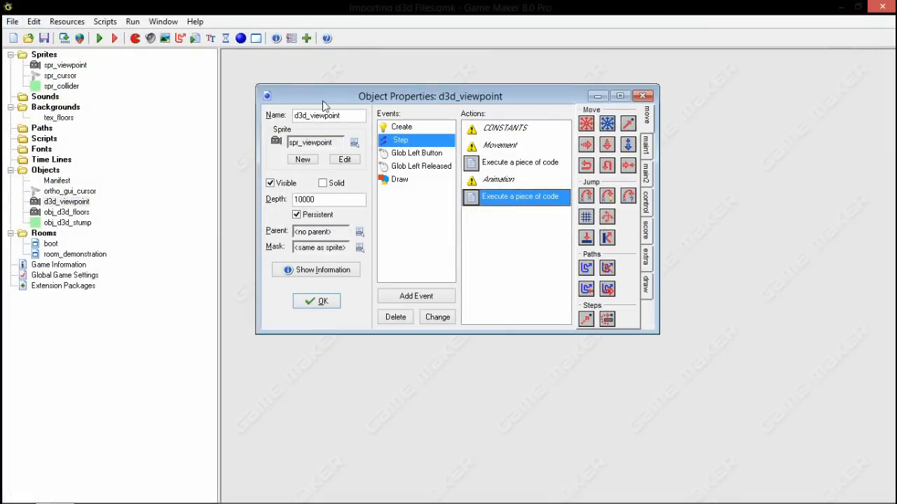
pyautogui.doubleClick(520, 196)
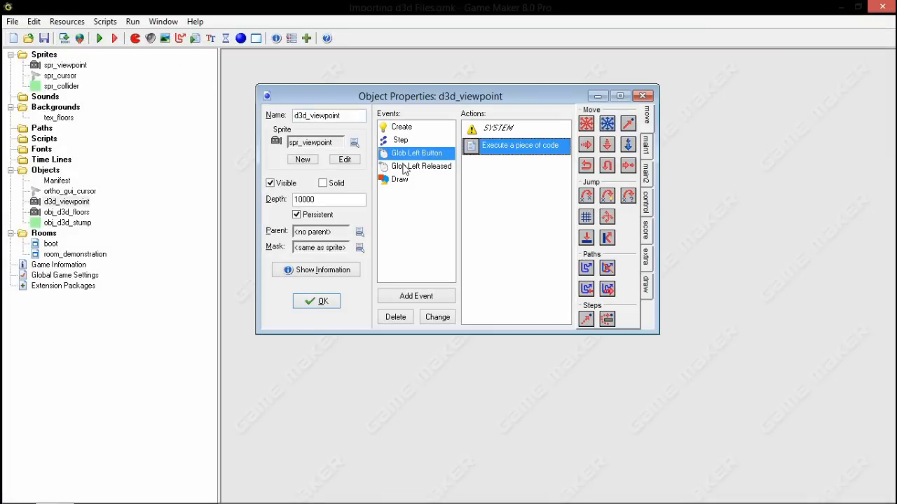
pyautogui.doubleClick(520, 144)
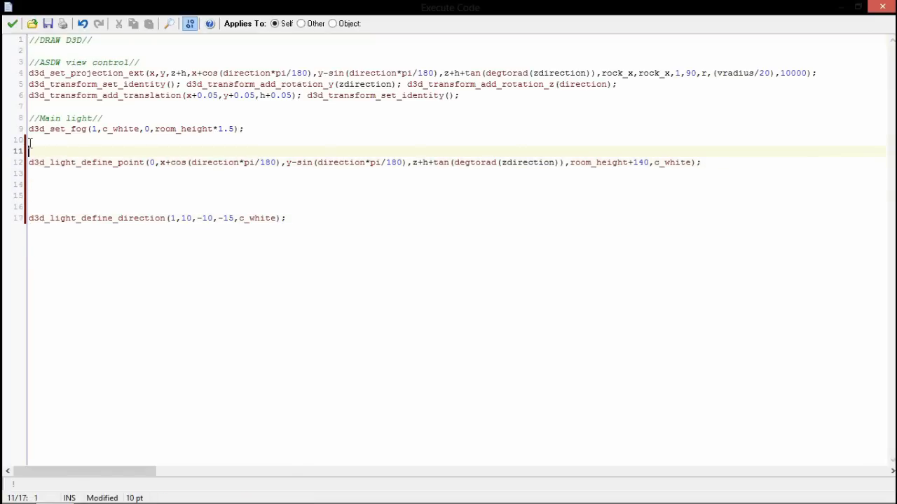
# Comment under d3d_light_define_point: //^ This does not work properly in this engine! But it can be fixed easily.//.
pyautogui.write('//')
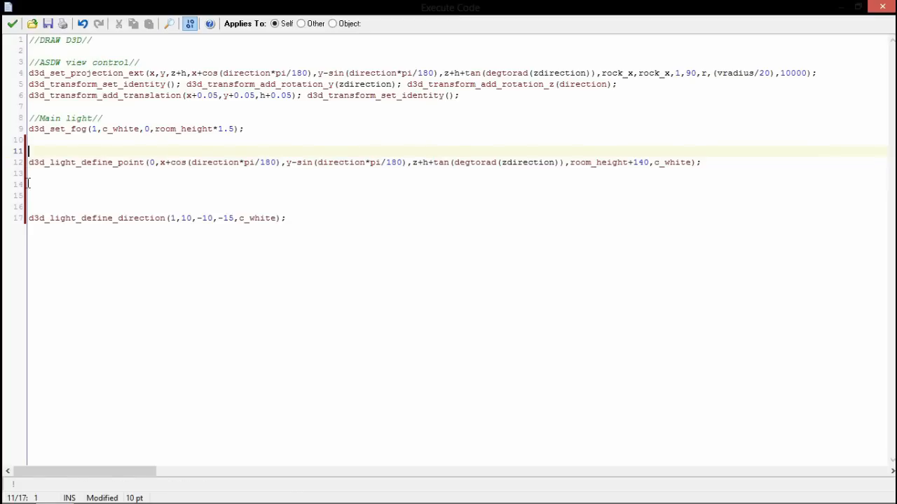
pyautogui.write('//^')
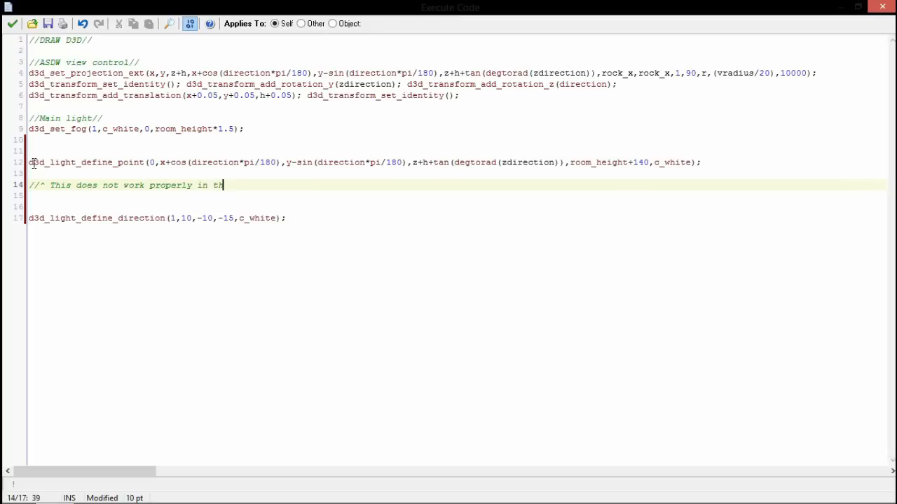
pyautogui.write('is engine!')
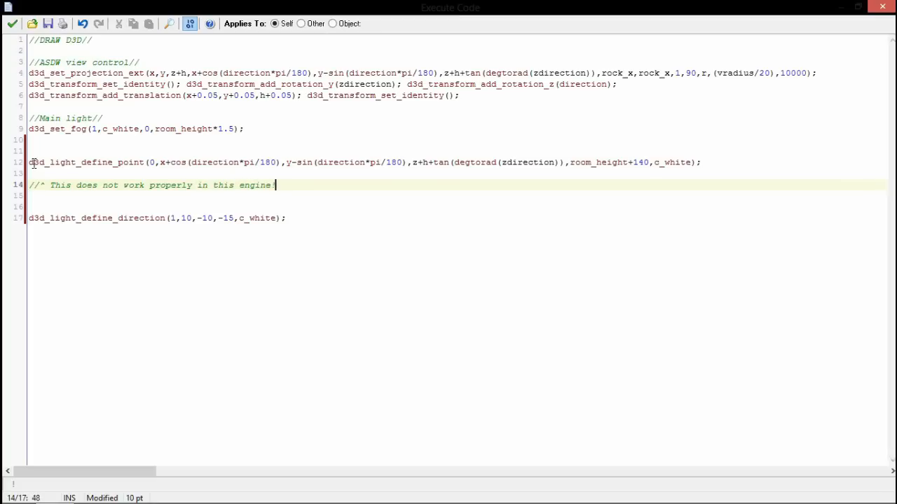
pyautogui.write('But it can')
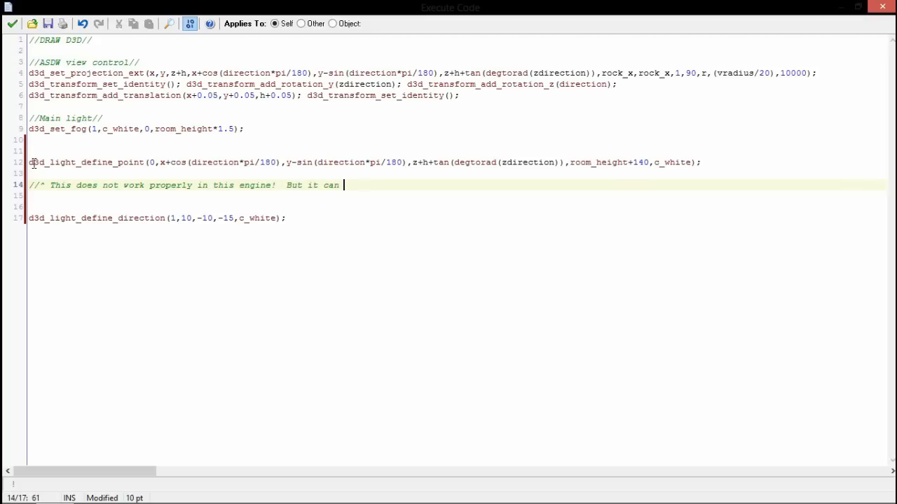
pyautogui.write('be fixed easily')
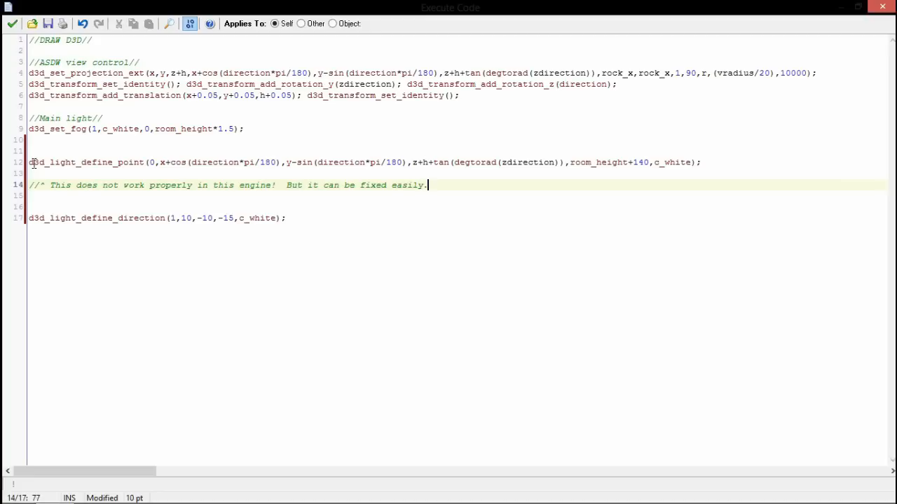
pyautogui.write('.?//')
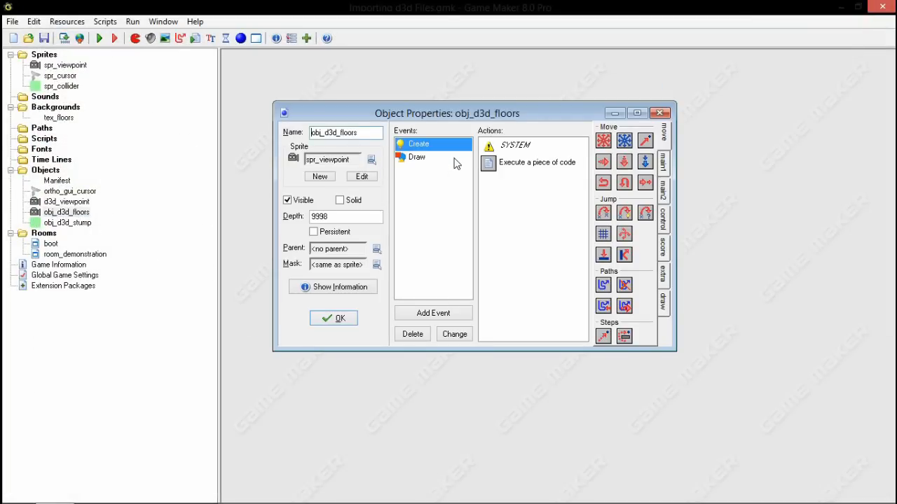
# In obj_d3d_floors' Draw code, comment above d3d_set_culling that culling is false so the world draws inside the cube, then close.
pyautogui.doubleClick(537, 163)
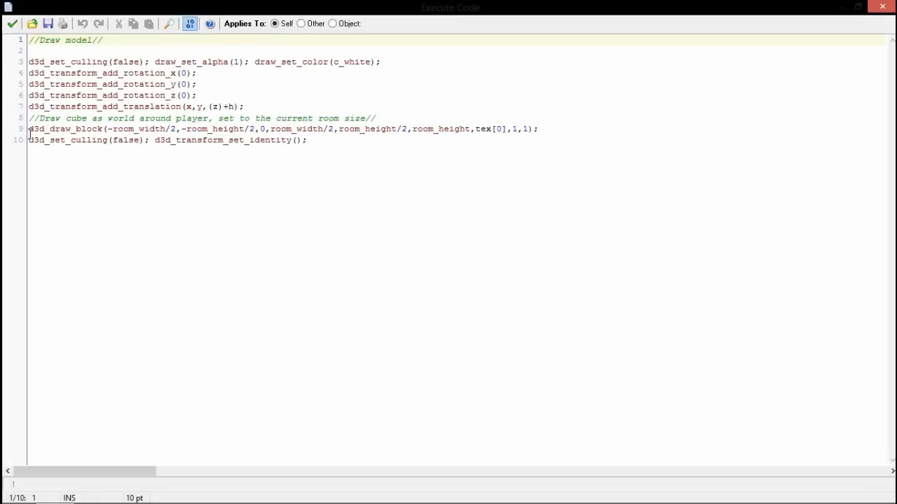
pyautogui.tripleClick(280, 129)
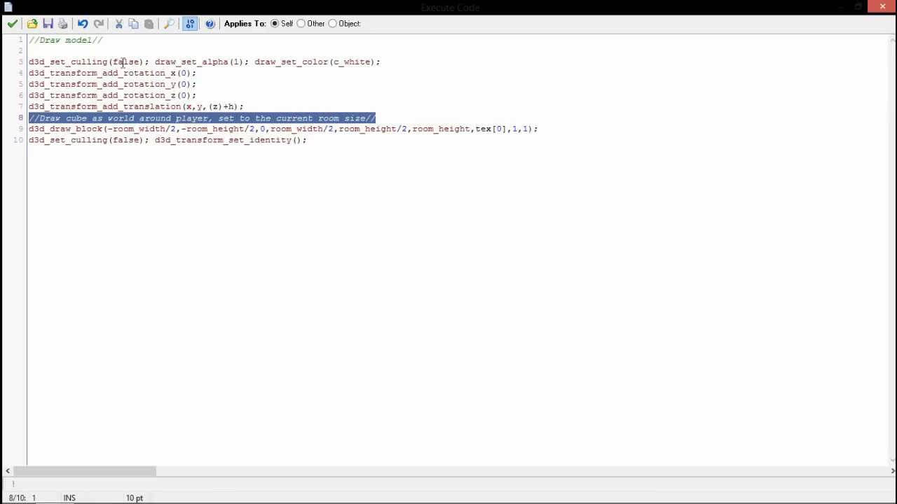
pyautogui.doubleClick(127, 62)
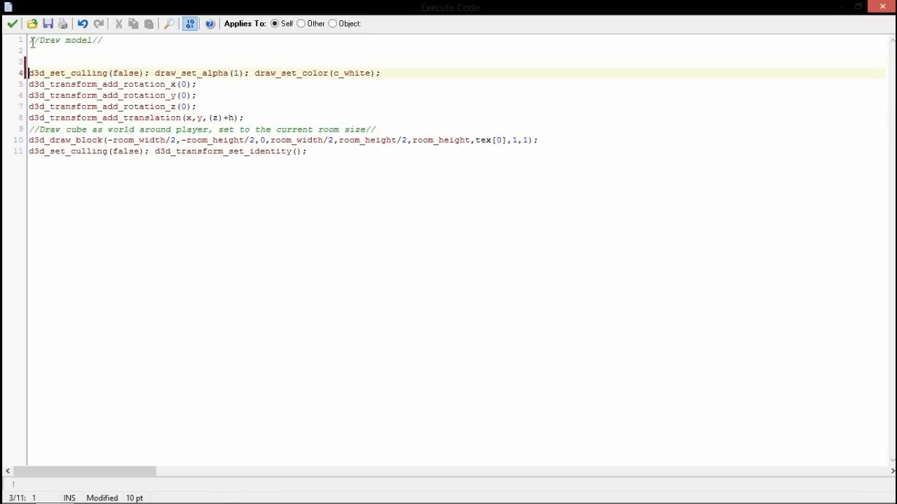
pyautogui.write('//Culling')
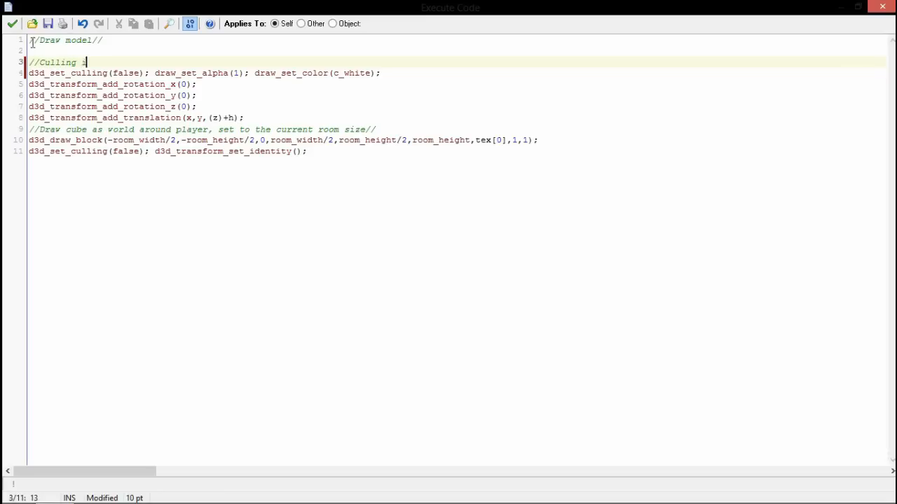
pyautogui.write('is set to false, so we can draw the')
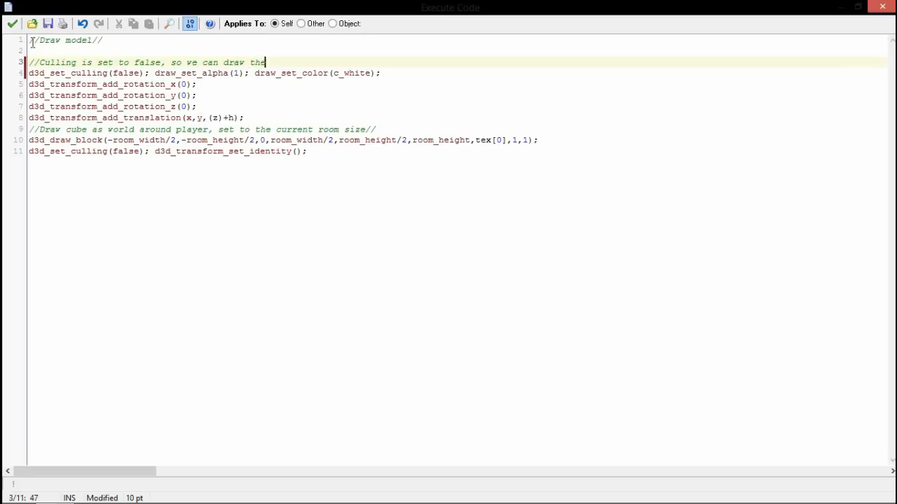
pyautogui.write('world inside of the cube we drew down t')
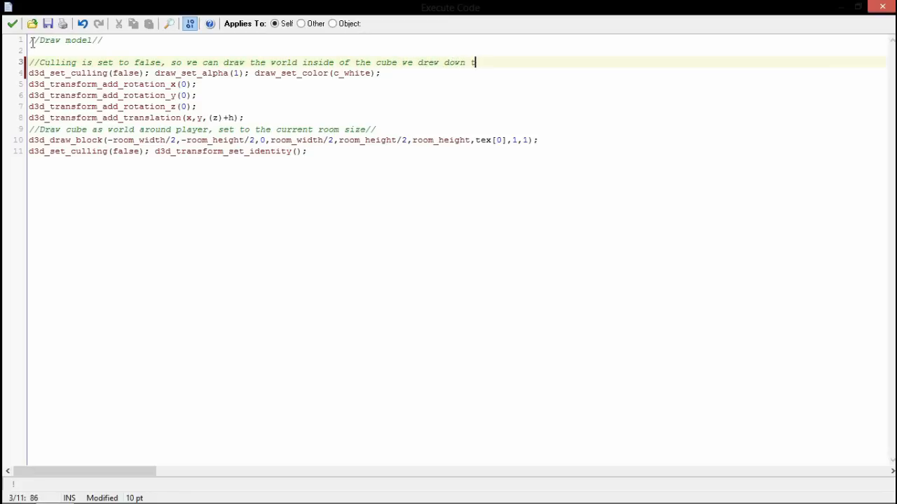
pyautogui.write('here!')
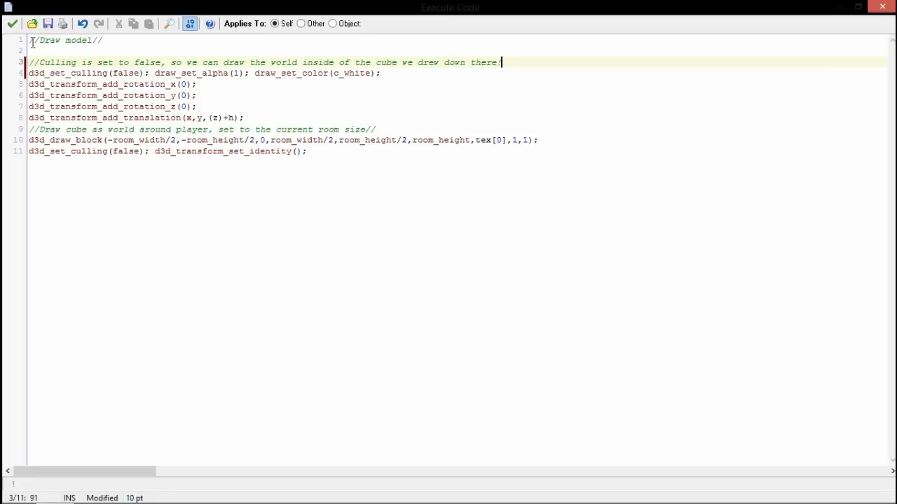
pyautogui.write('//')
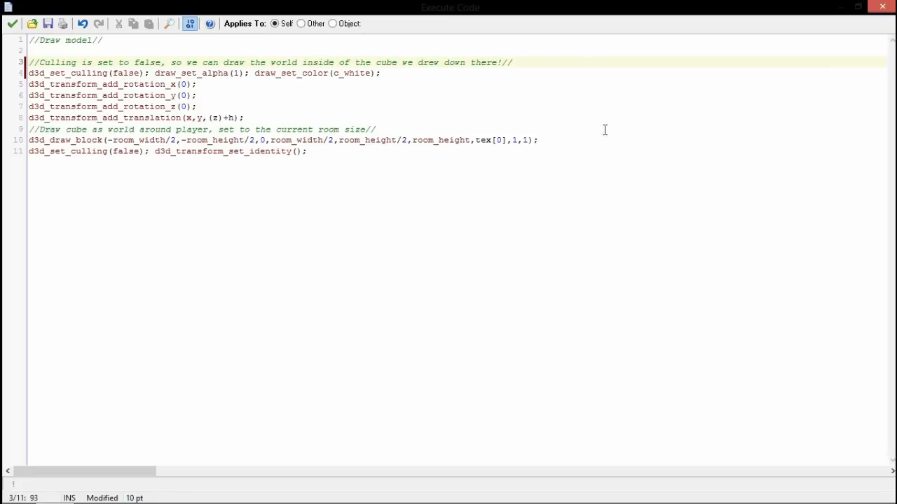
pyautogui.click(203, 140)
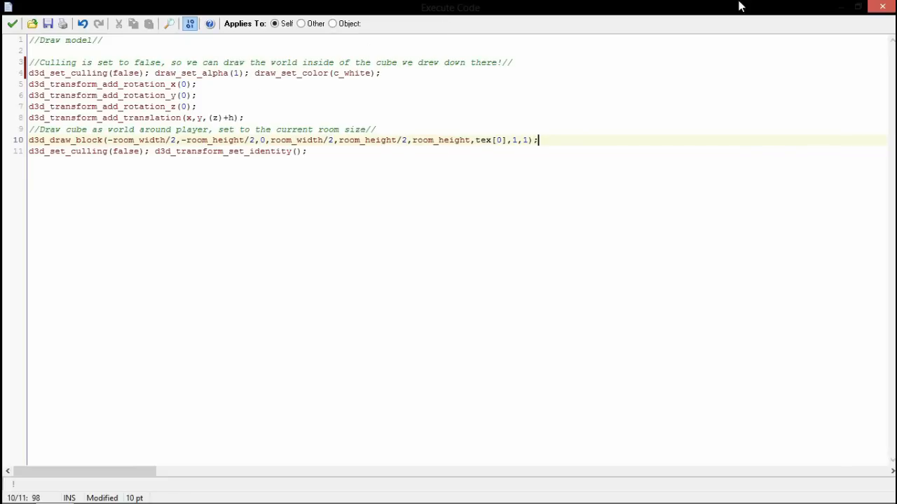
pyautogui.click(881, 5)
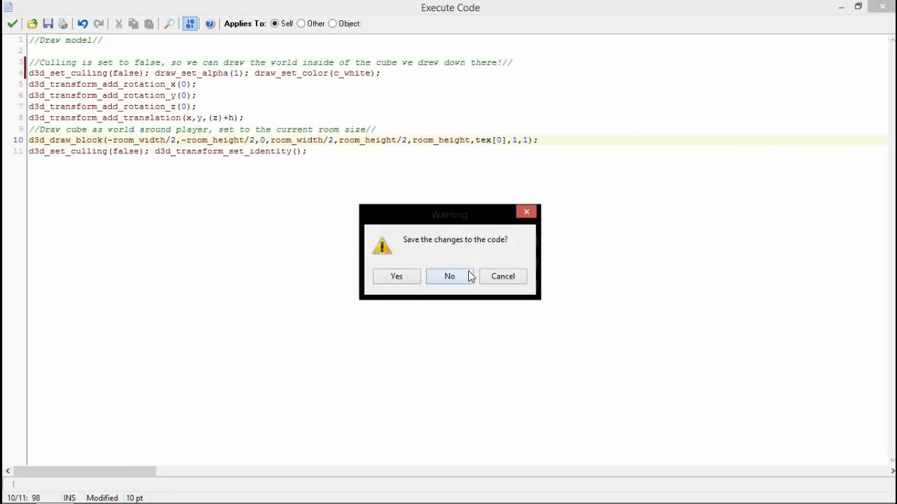
# Save the floors code changes, then open obj_d3d_stump and glance at its drawing code.
pyautogui.click(449, 276)
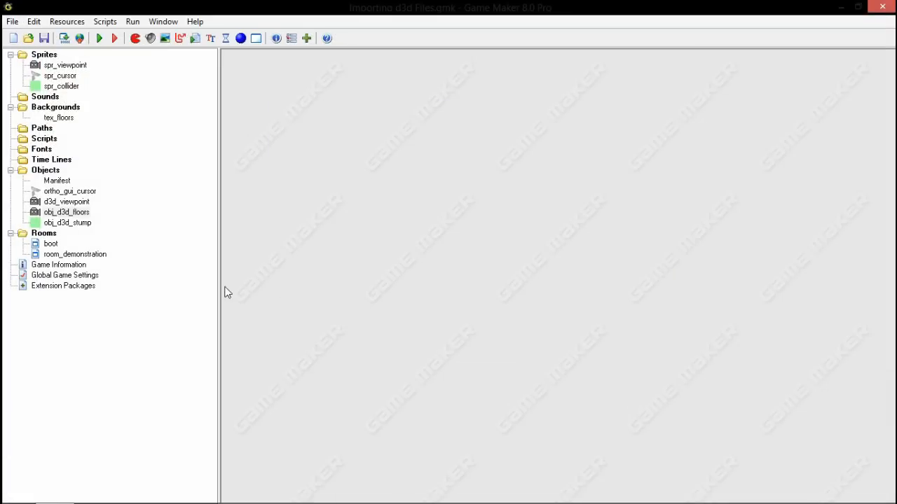
pyautogui.doubleClick(67, 222)
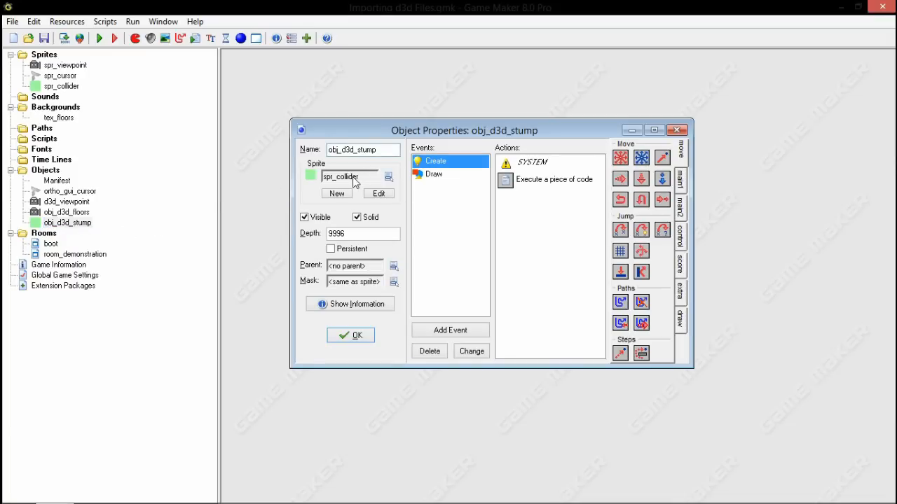
pyautogui.doubleClick(553, 180)
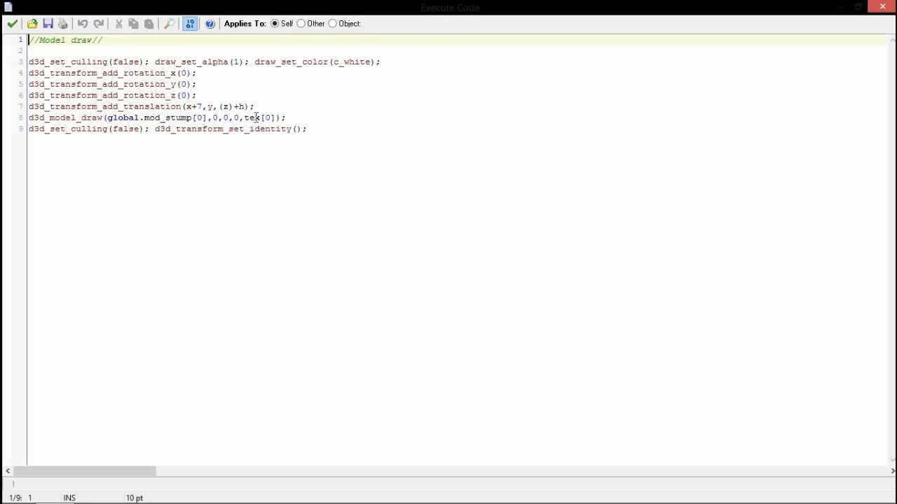
pyautogui.doubleClick(265, 117)
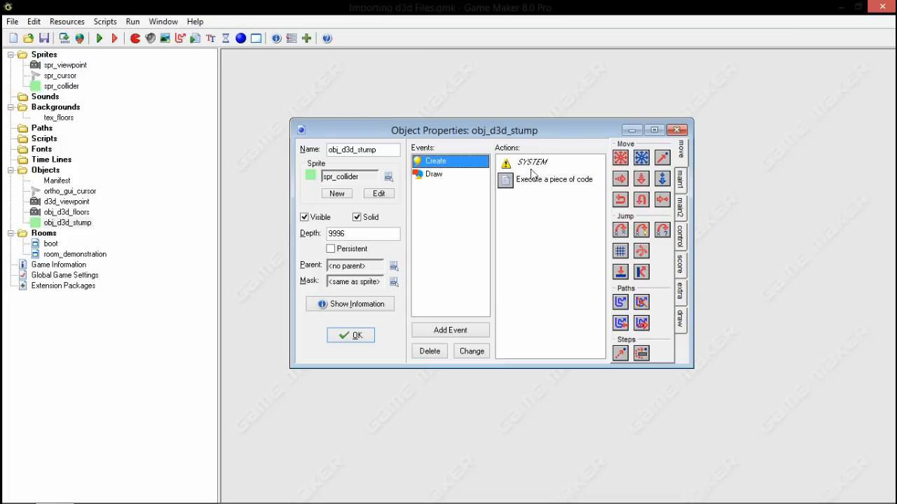
# Comment line 3 of the stump's Create code that the stump pops to the viewpoint in front of the player, and save.
pyautogui.click(533, 162)
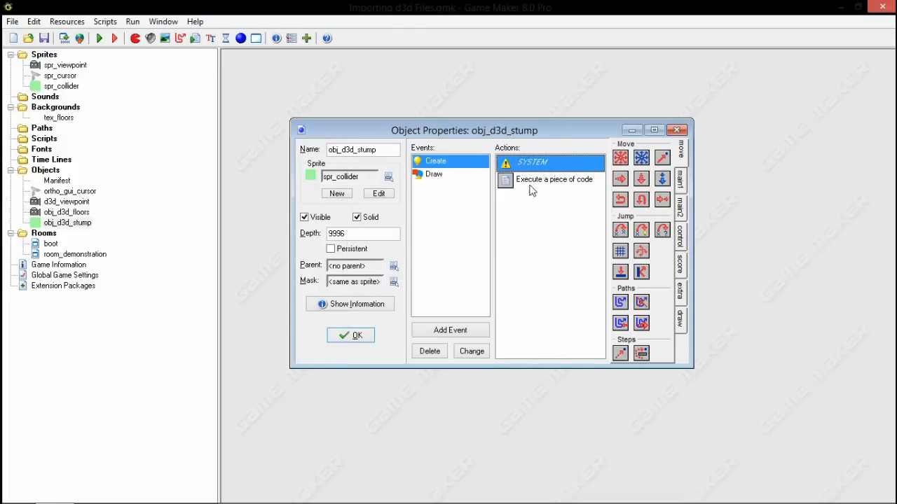
pyautogui.doubleClick(554, 179)
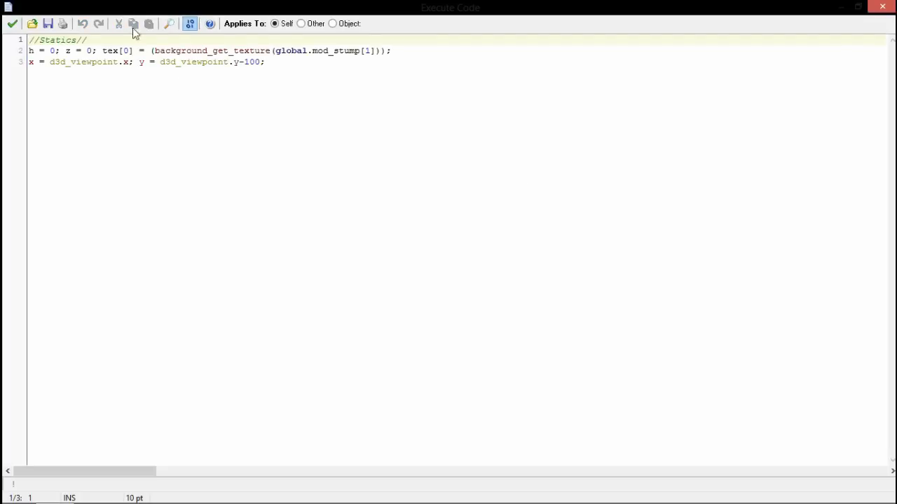
pyautogui.moveTo(48, 62); pyautogui.dragTo(265, 61)
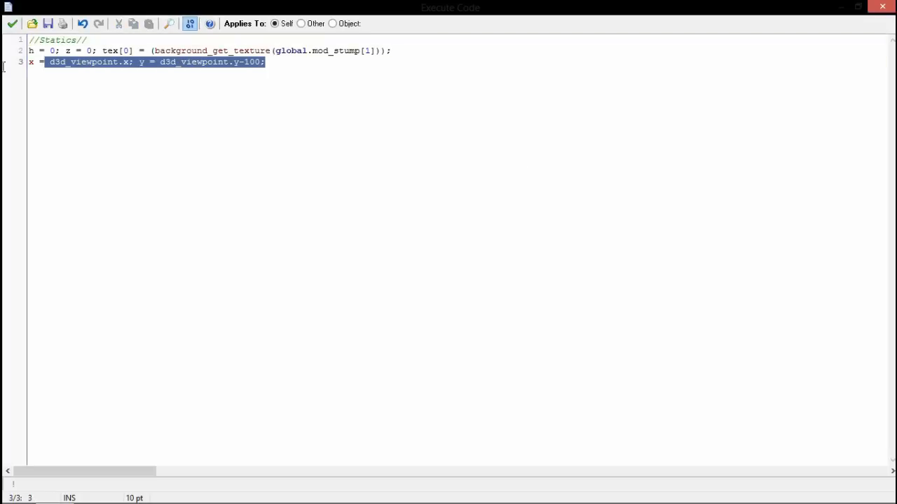
pyautogui.write('//The')
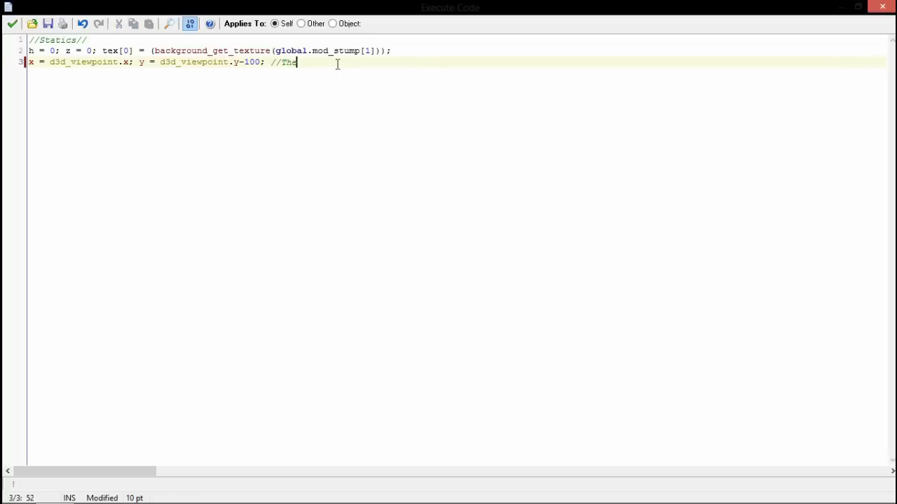
pyautogui.write('stump will pop to the viewpoint, in')
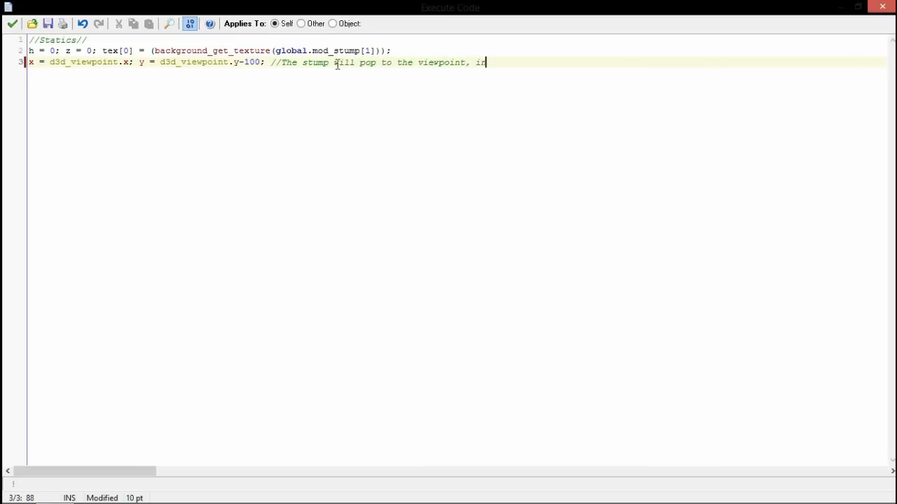
pyautogui.write('-front of the p')
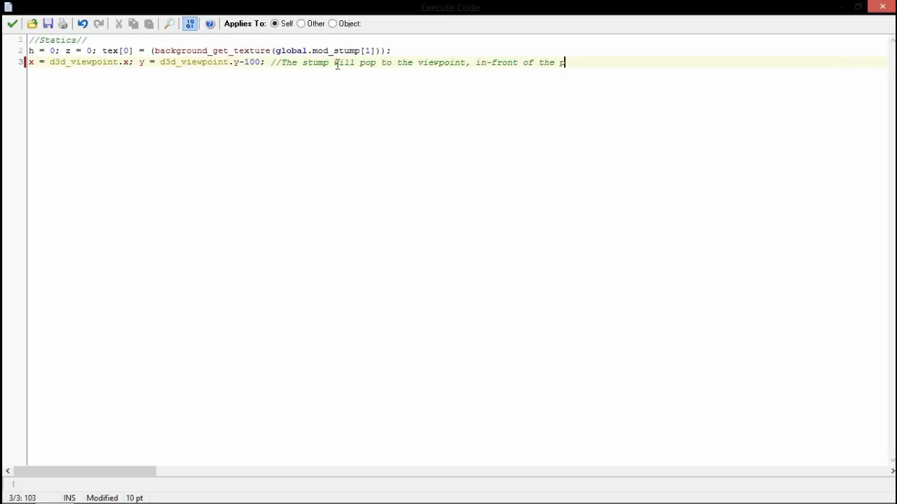
pyautogui.write('layer///')
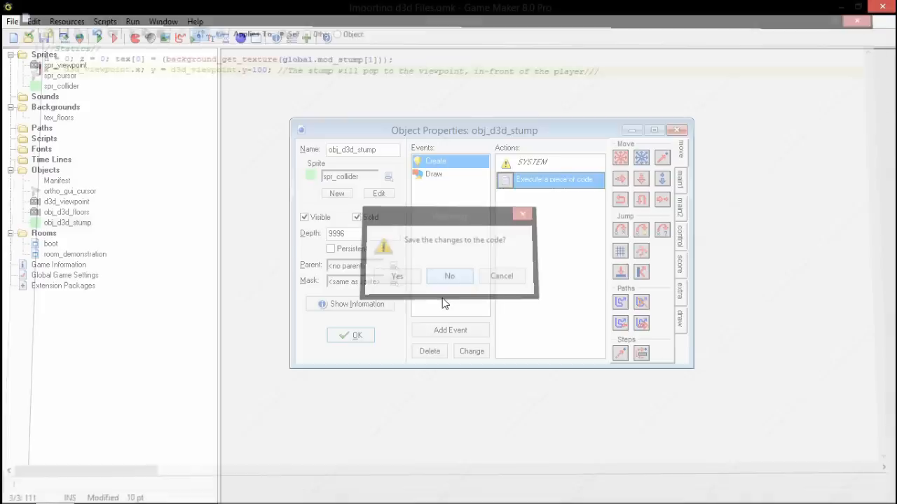
pyautogui.click(449, 275)
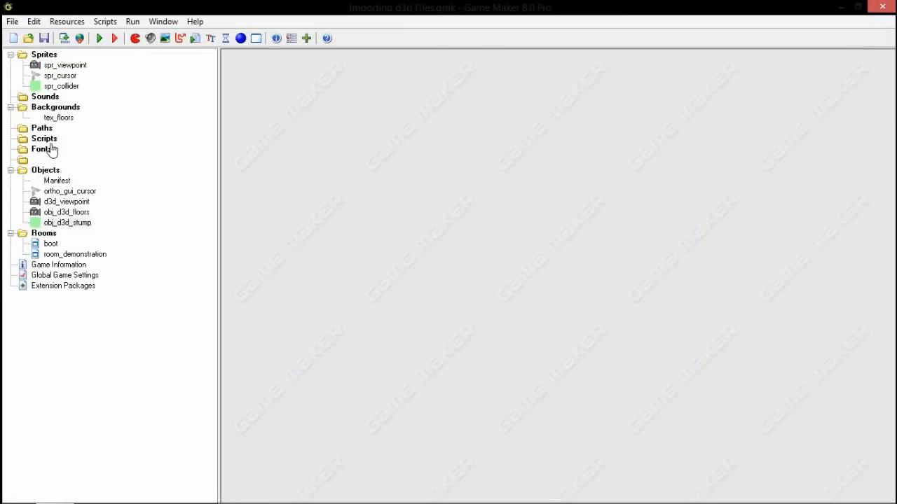